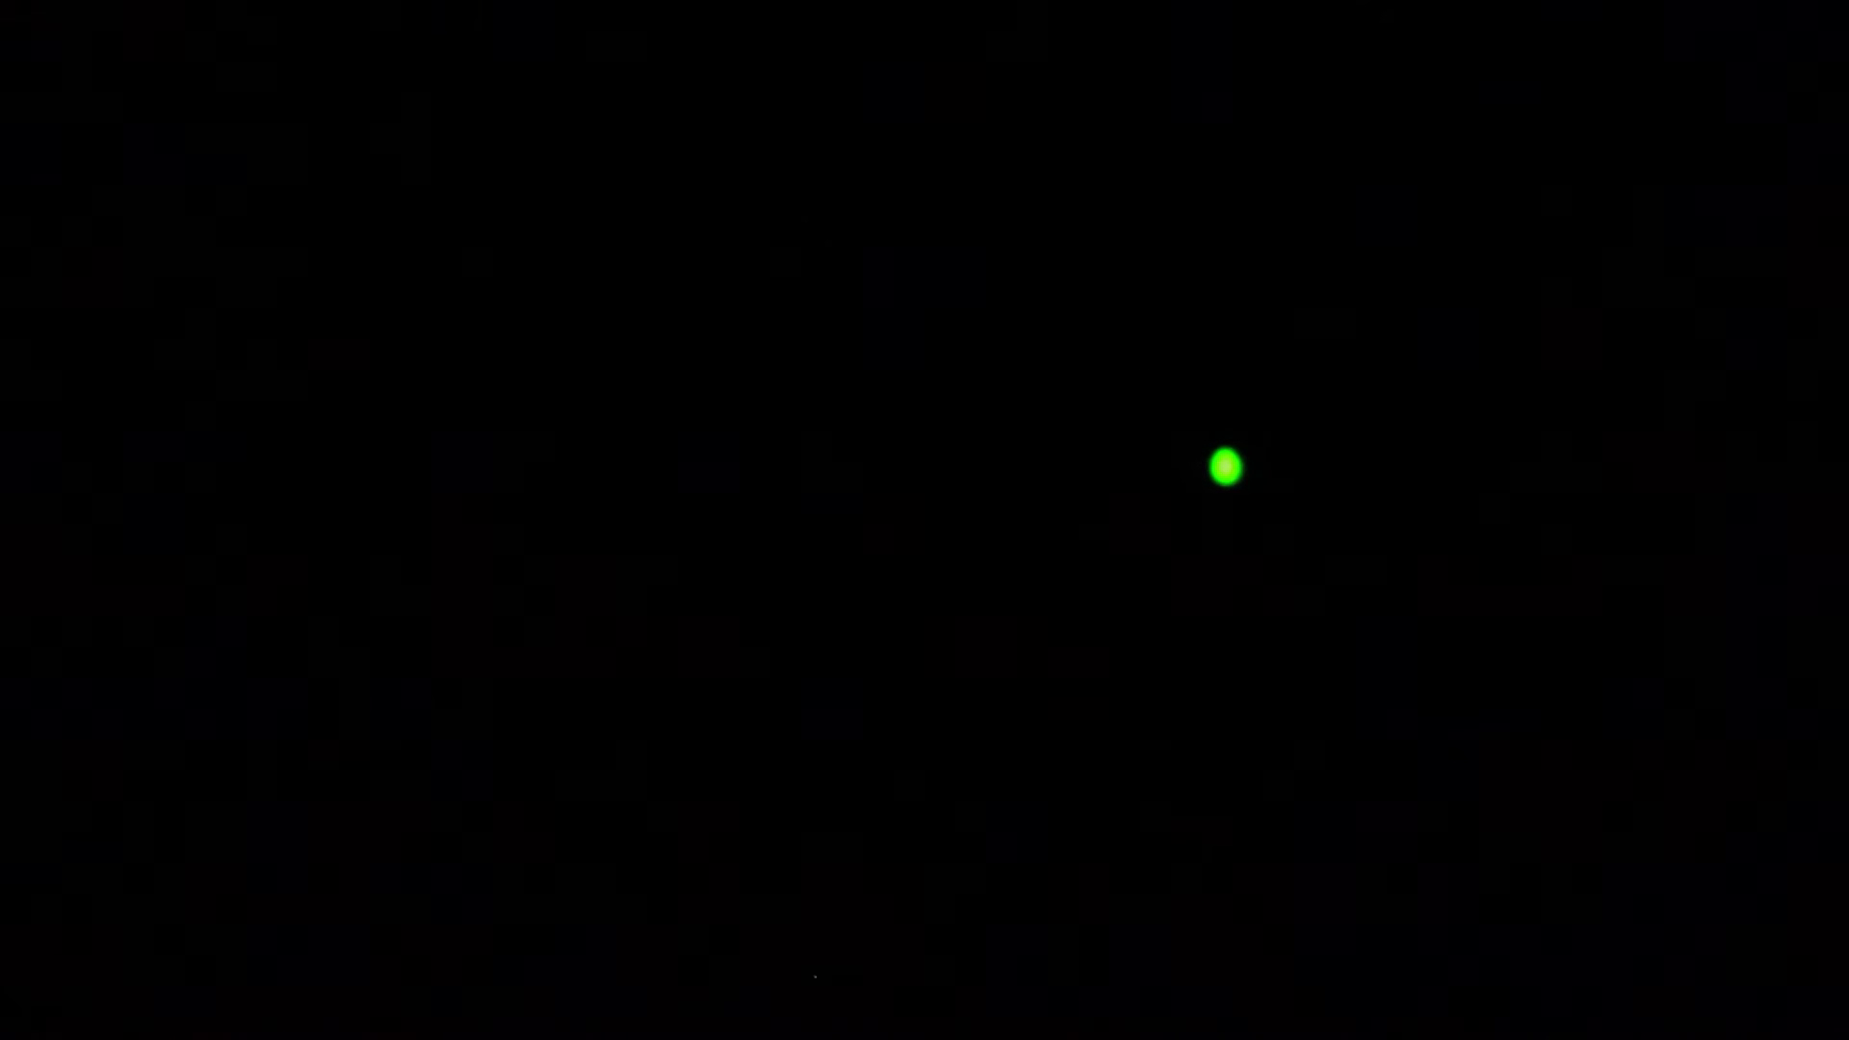
{"action": "mouse_move", "coordinate": [735, 537]}
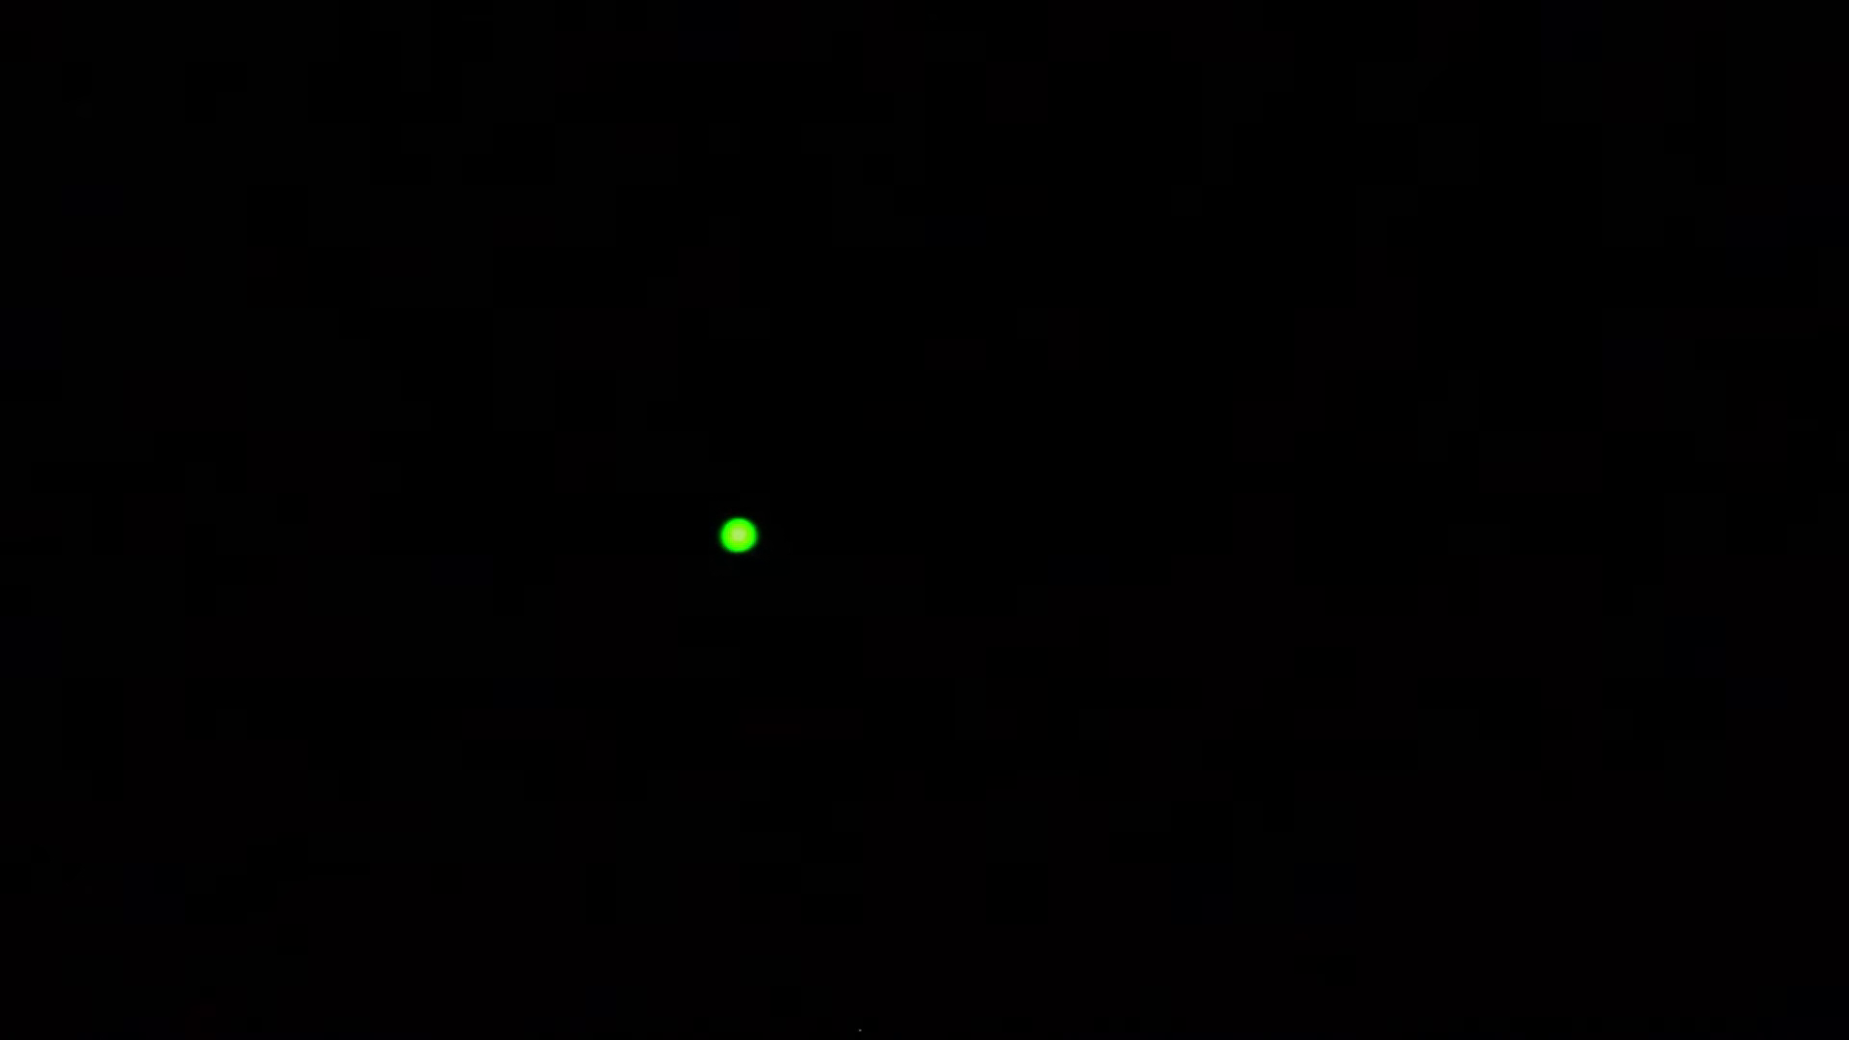
{"action": "mouse_move", "coordinate": [942, 674]}
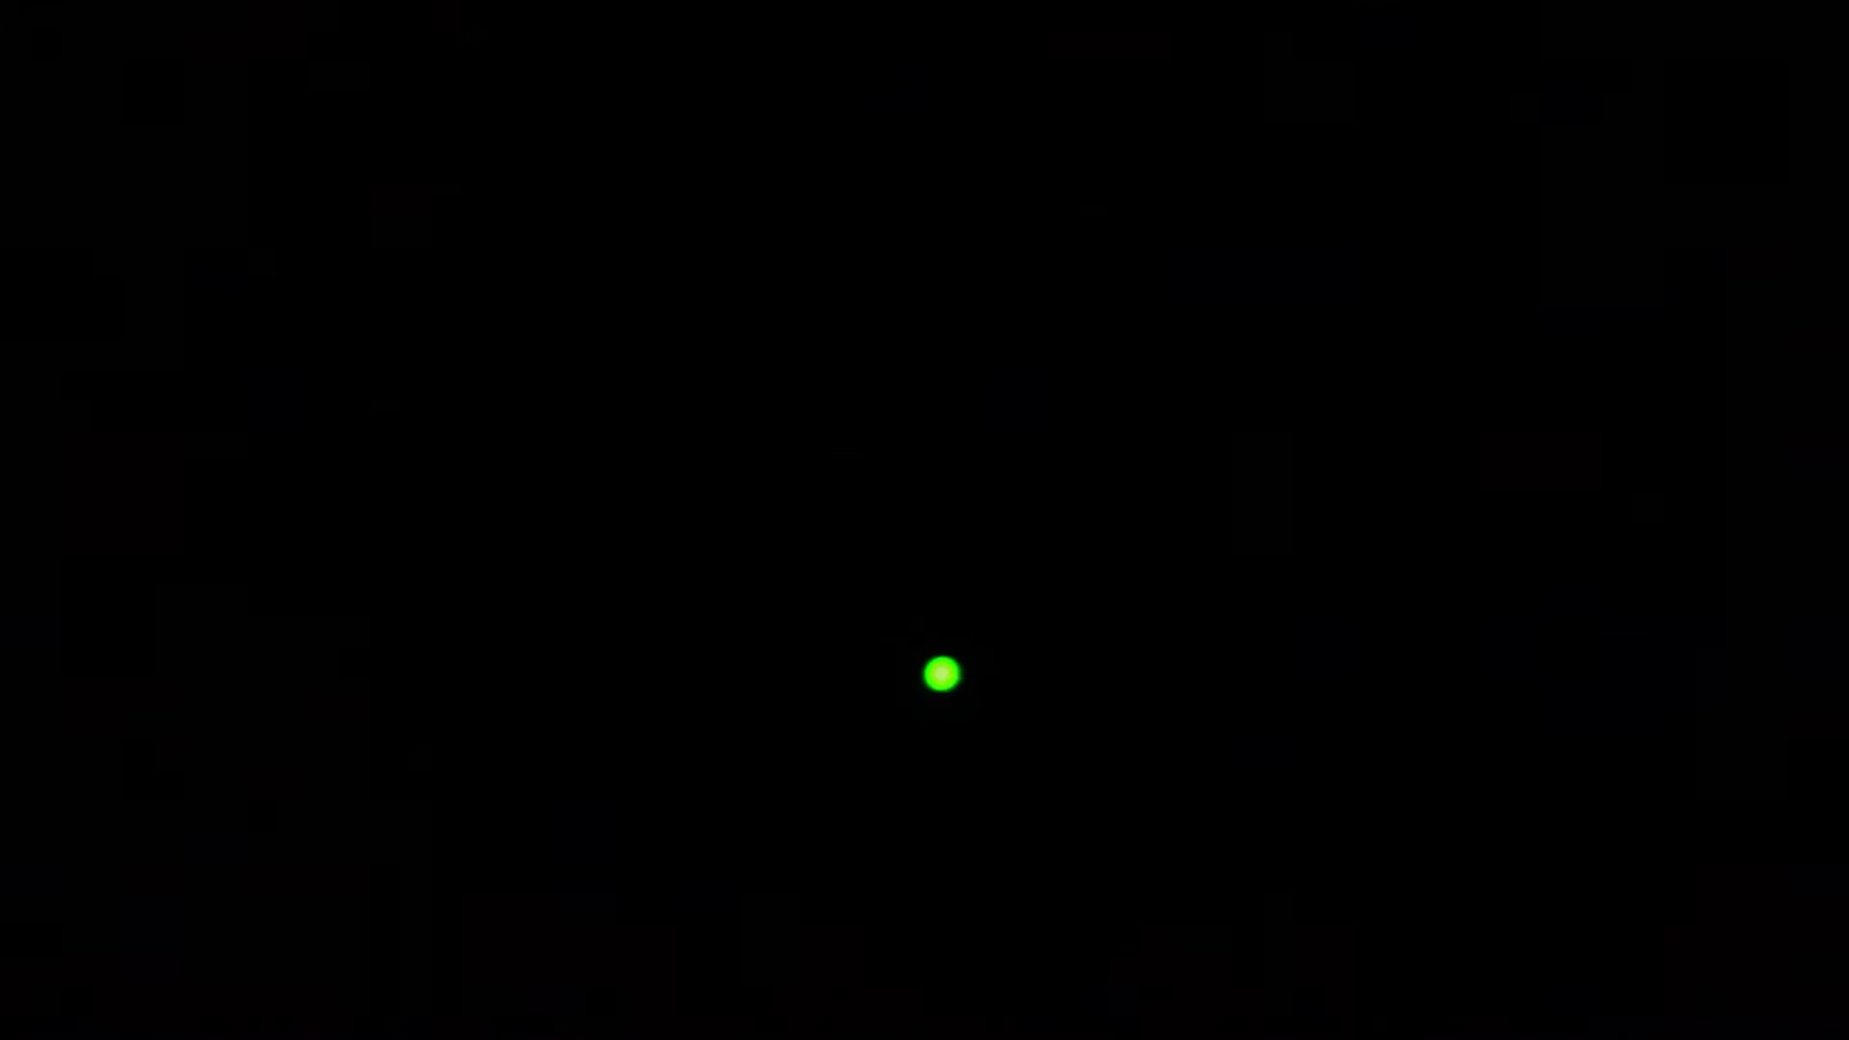